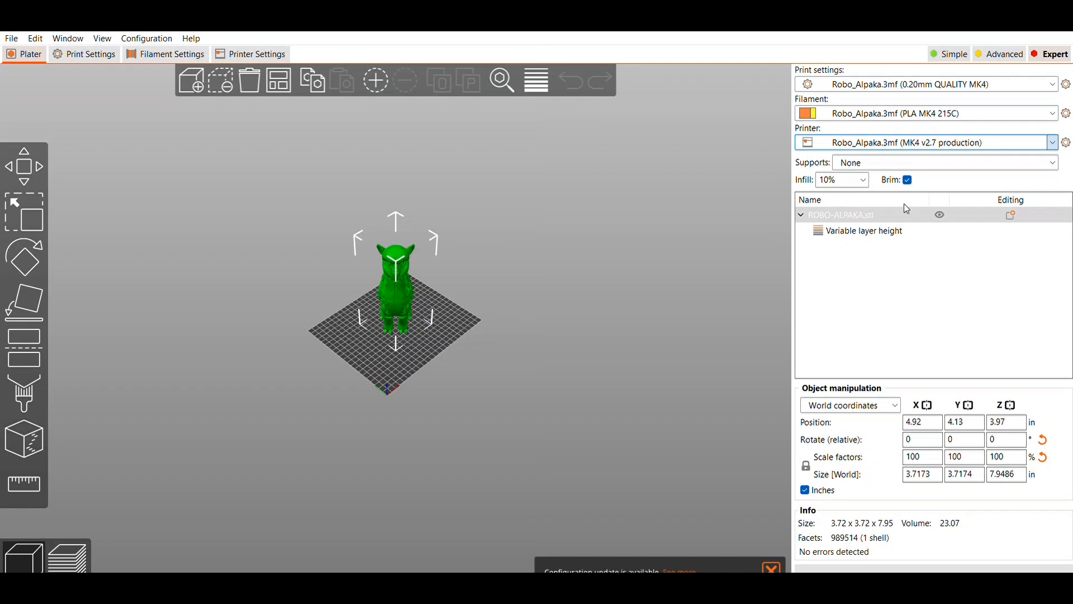
mouse_move(907, 222)
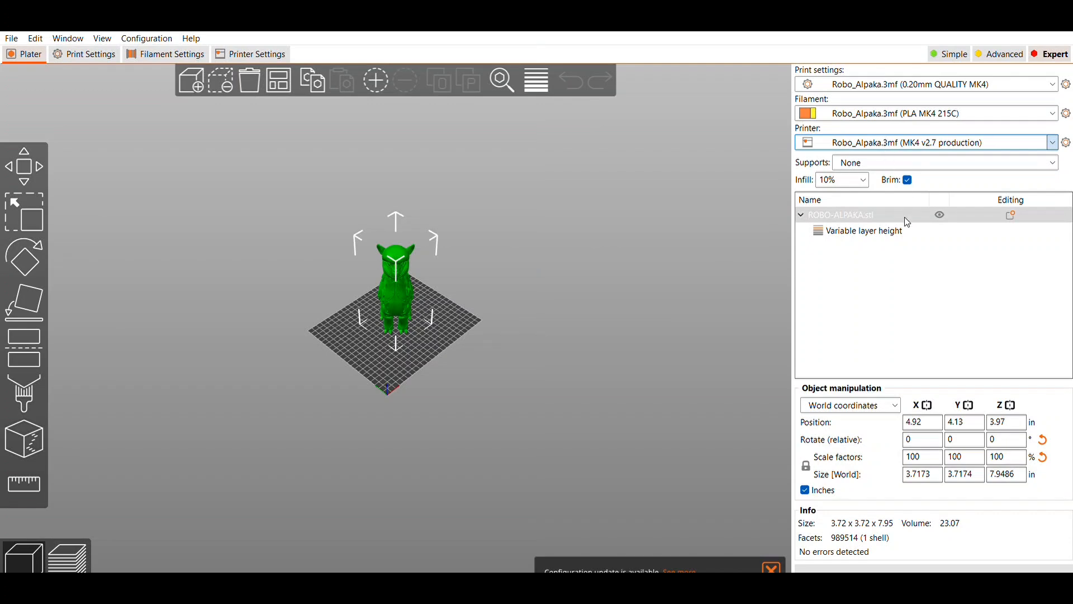